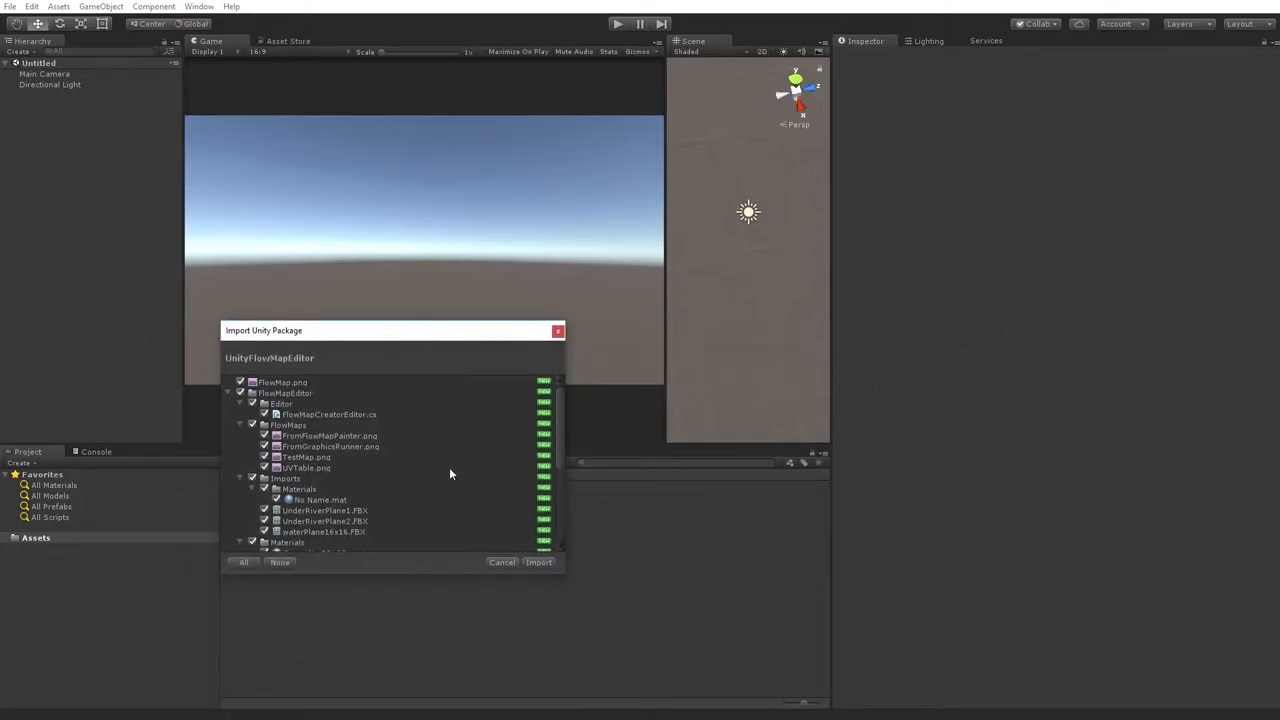
# Import all contents of the UnityFlowMapEditor package into the project assets.
pyautogui.scroll(-3)
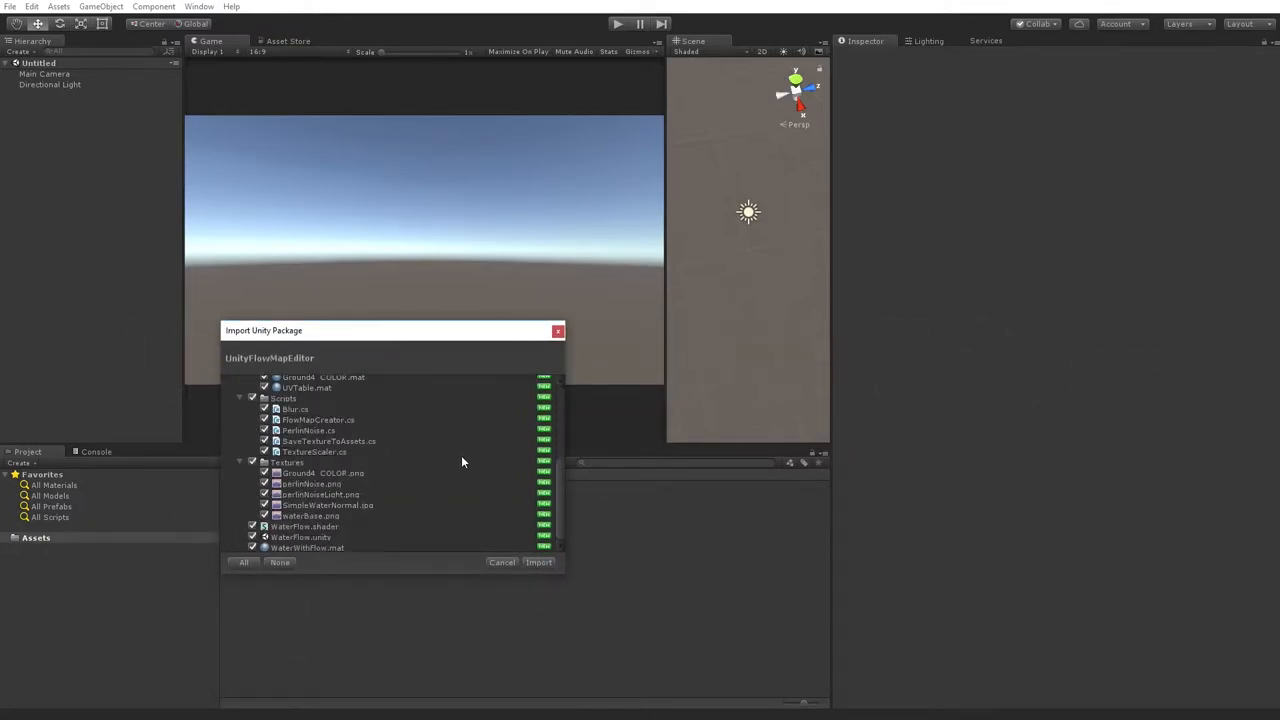
pyautogui.click(538, 560)
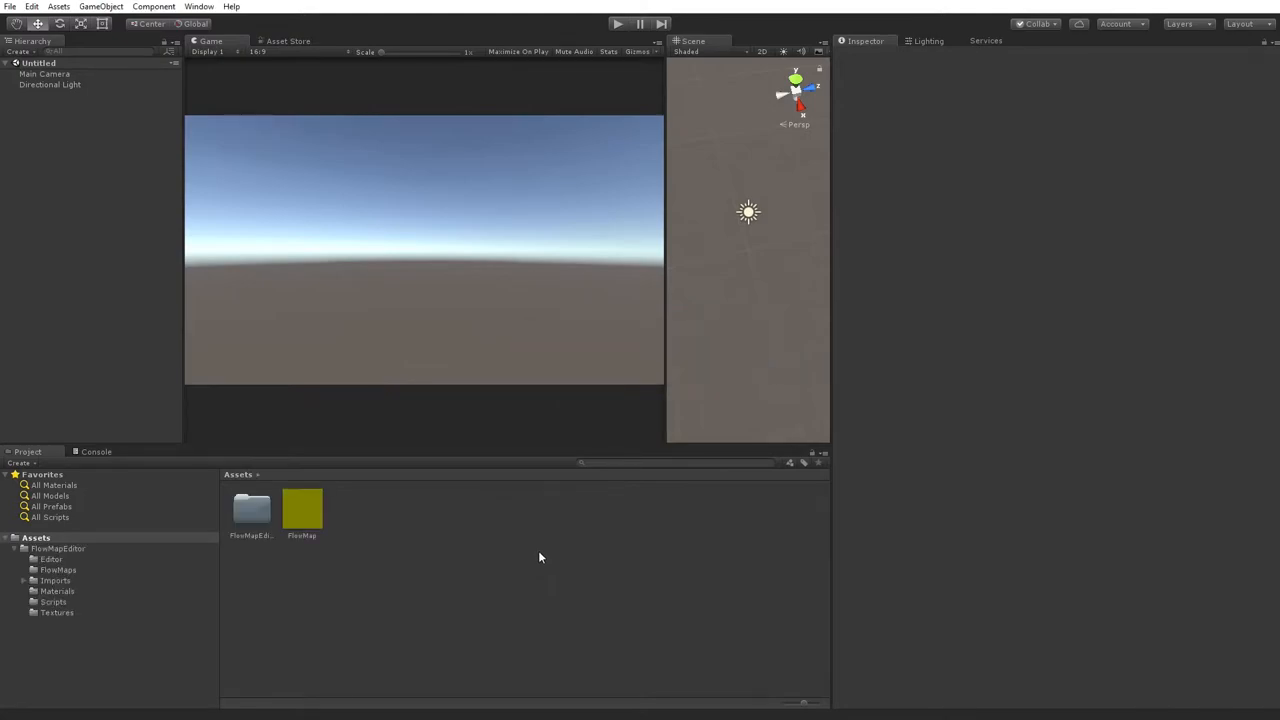
# Browse into the imported FlowMapEditor folder to reach the WaterTest demo scene.
pyautogui.click(252, 510)
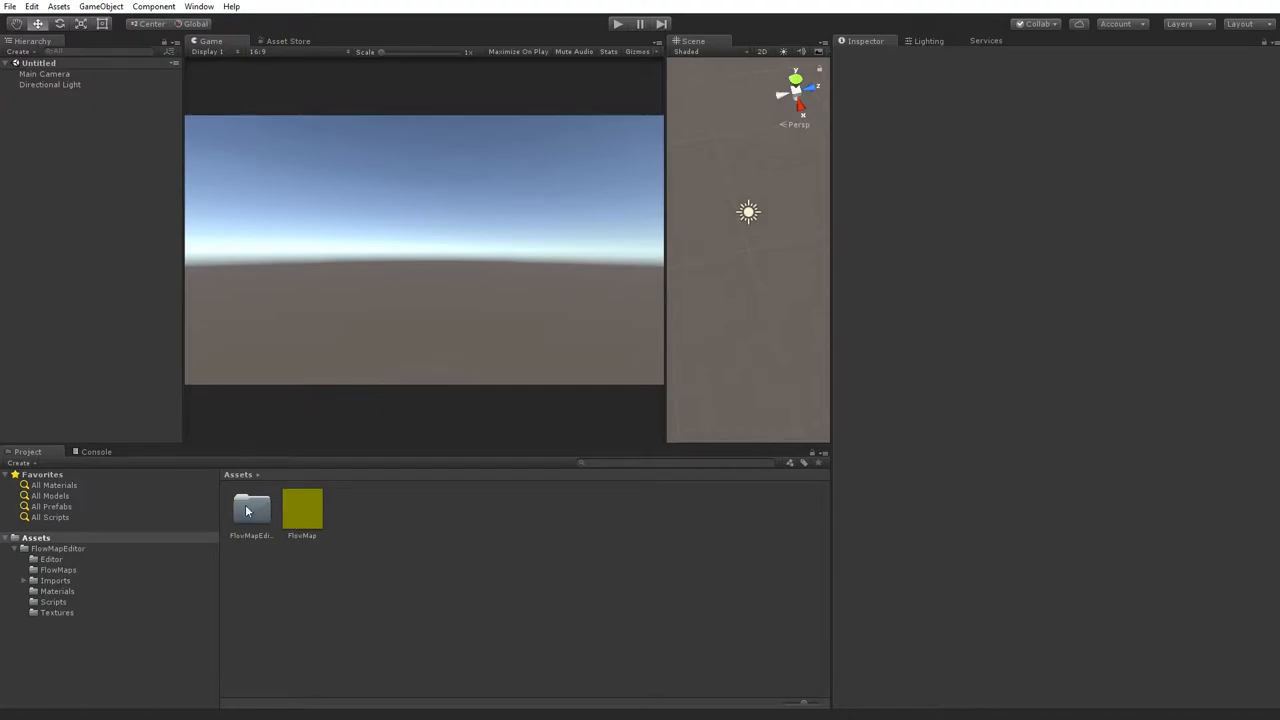
pyautogui.doubleClick(252, 510)
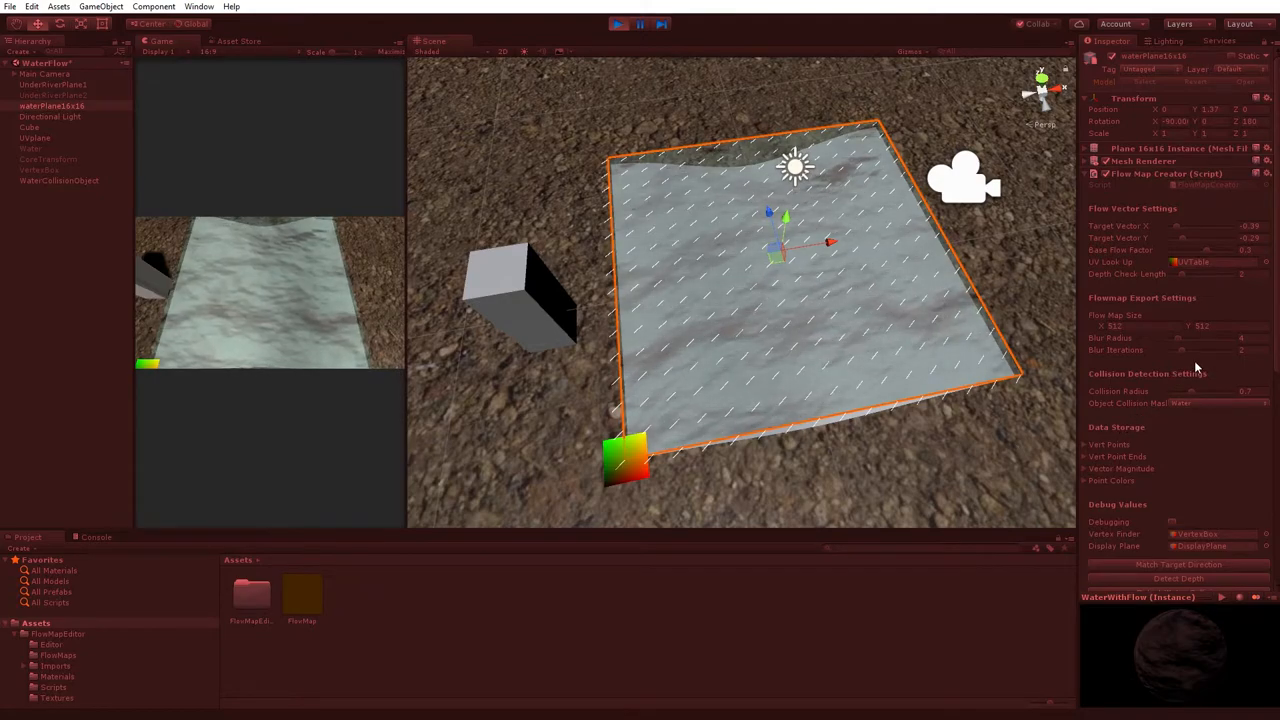
# Preview the FlowMap.png texture, then select the water plane to show its flow editing options.
pyautogui.doubleClick(302, 596)
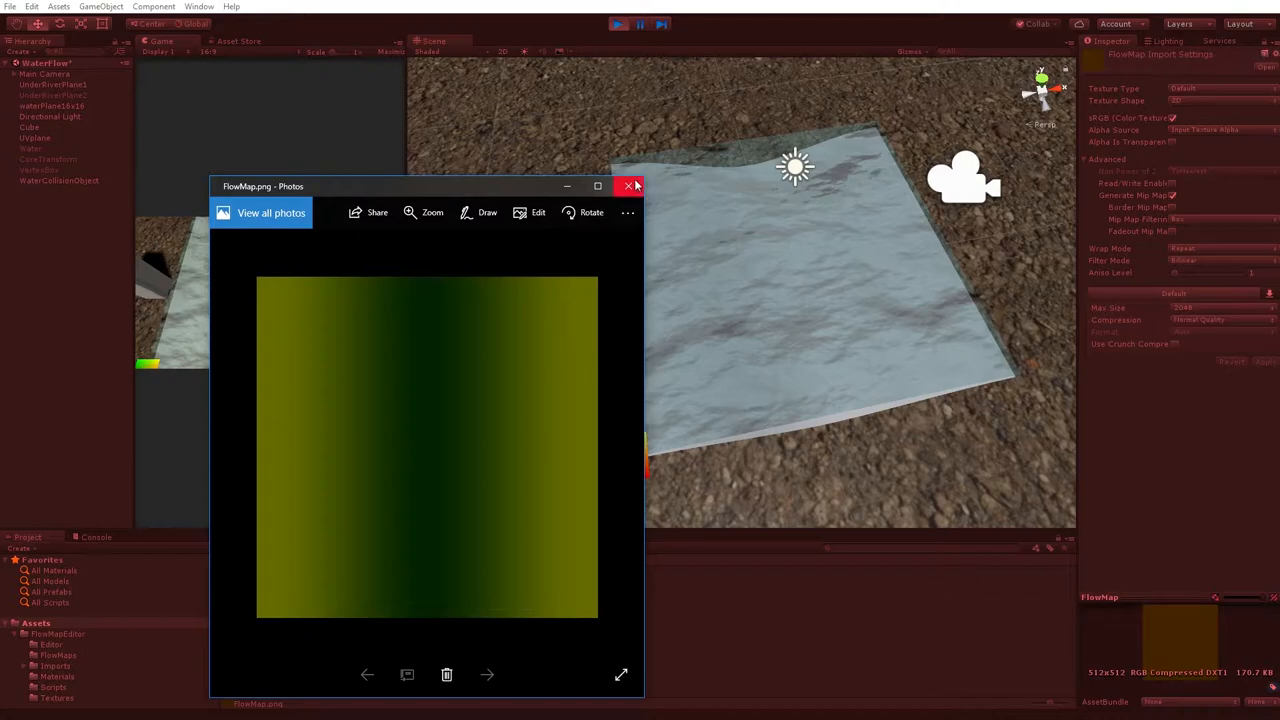
pyautogui.click(628, 186)
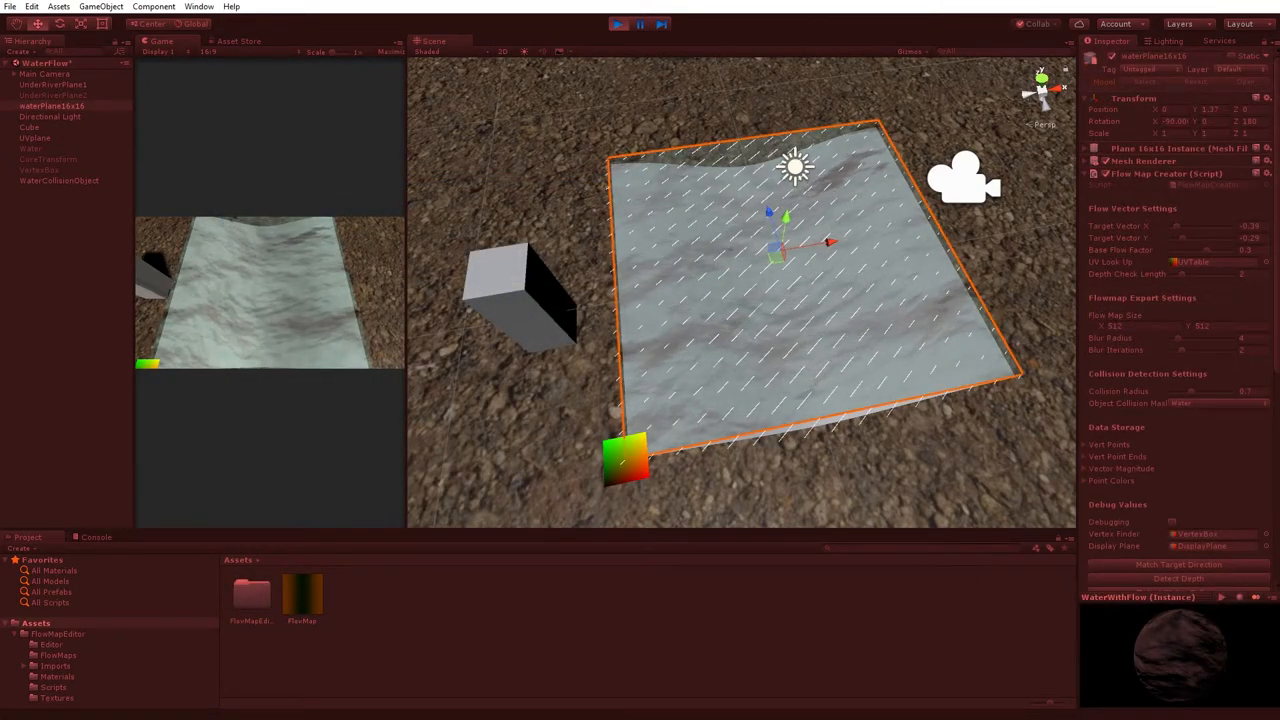
pyautogui.moveTo(280, 624)
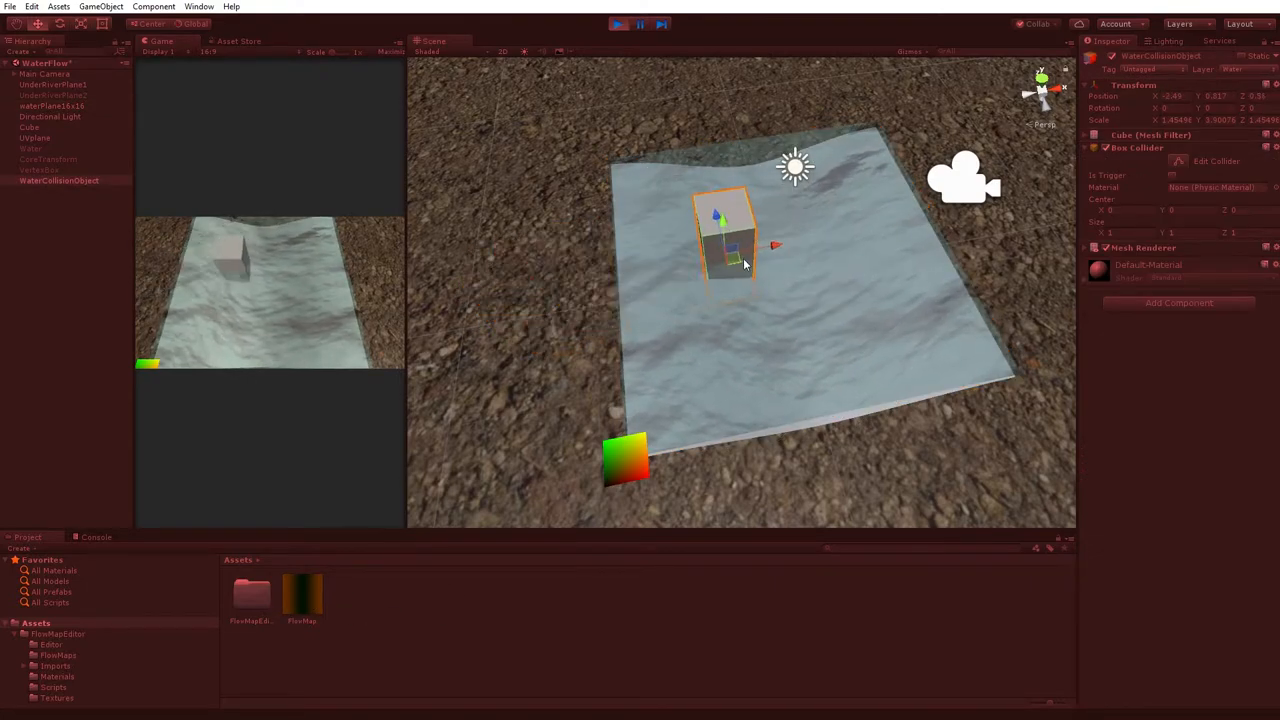
pyautogui.click(52, 104)
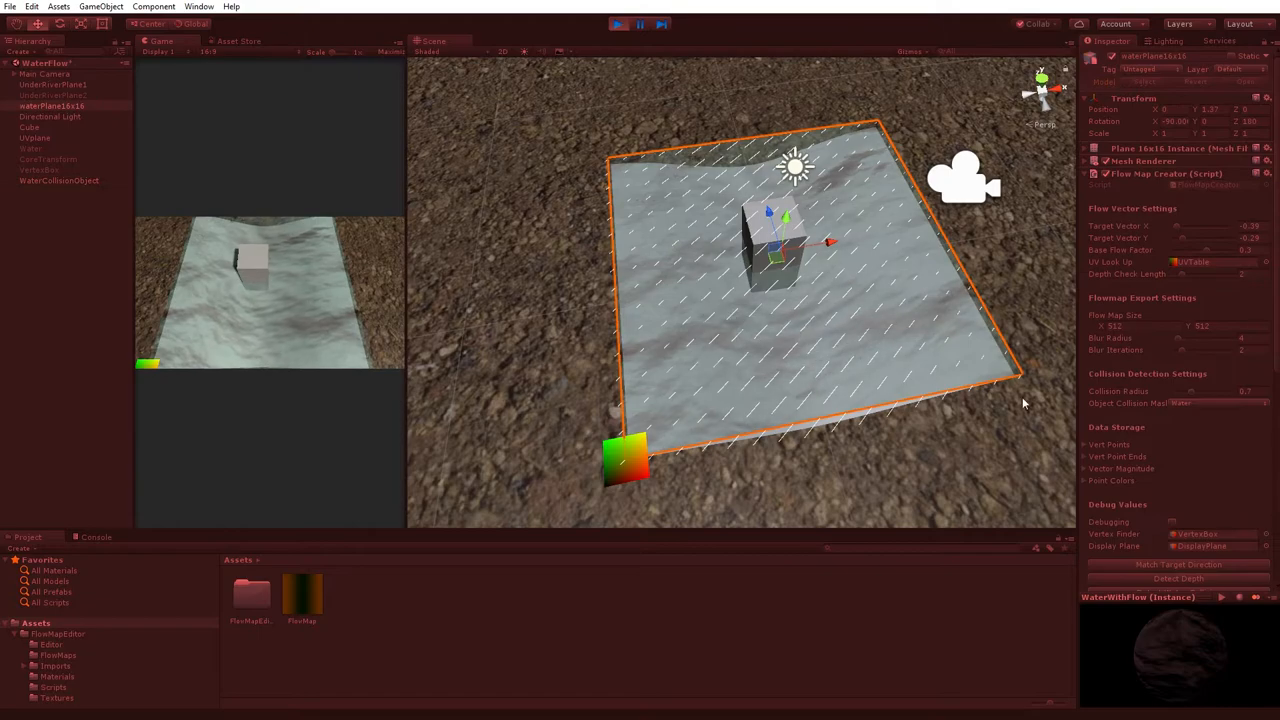
pyautogui.scroll(-3)
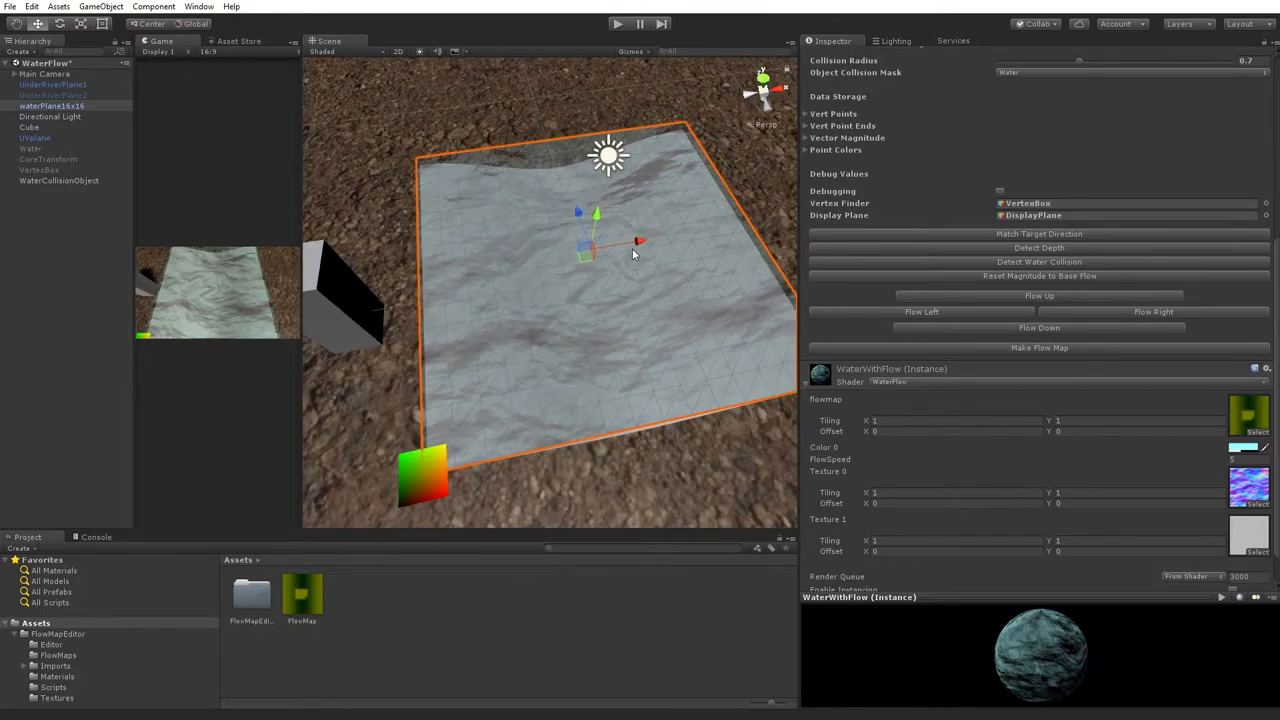
# Restart Play mode and select the water plane to show its regenerated flow vectors.
pyautogui.click(616, 24)
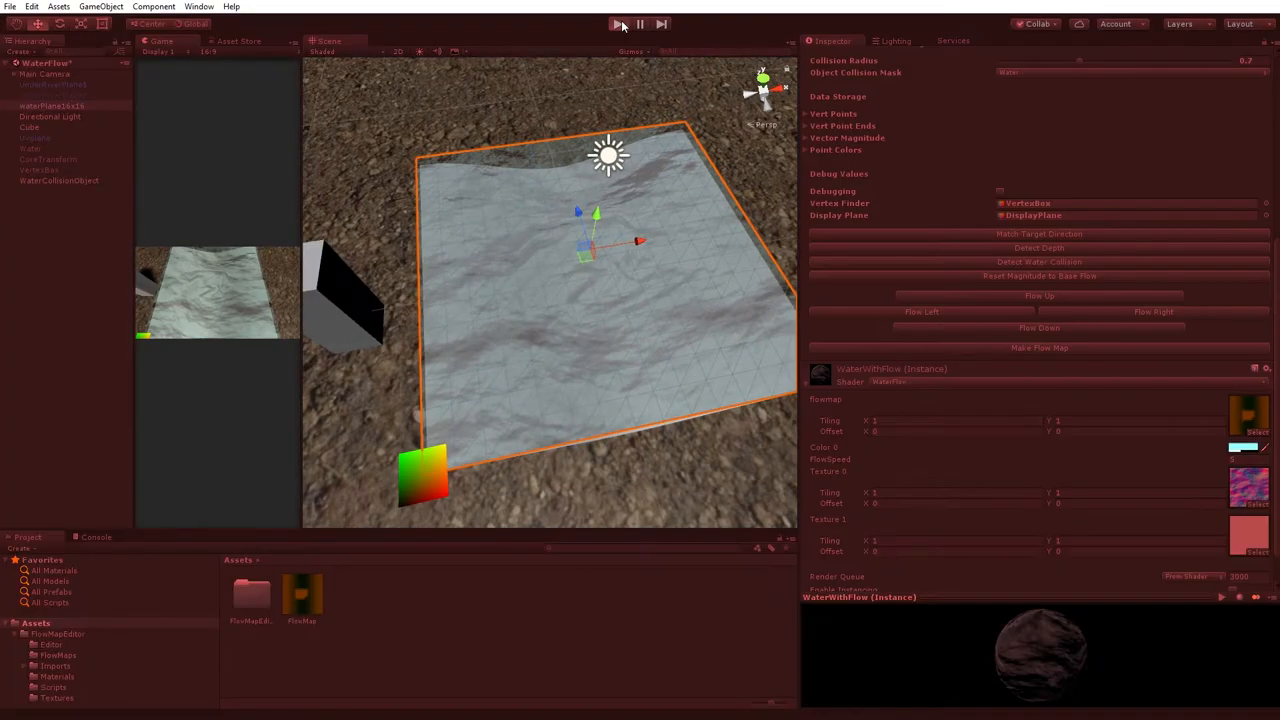
pyautogui.click(616, 24)
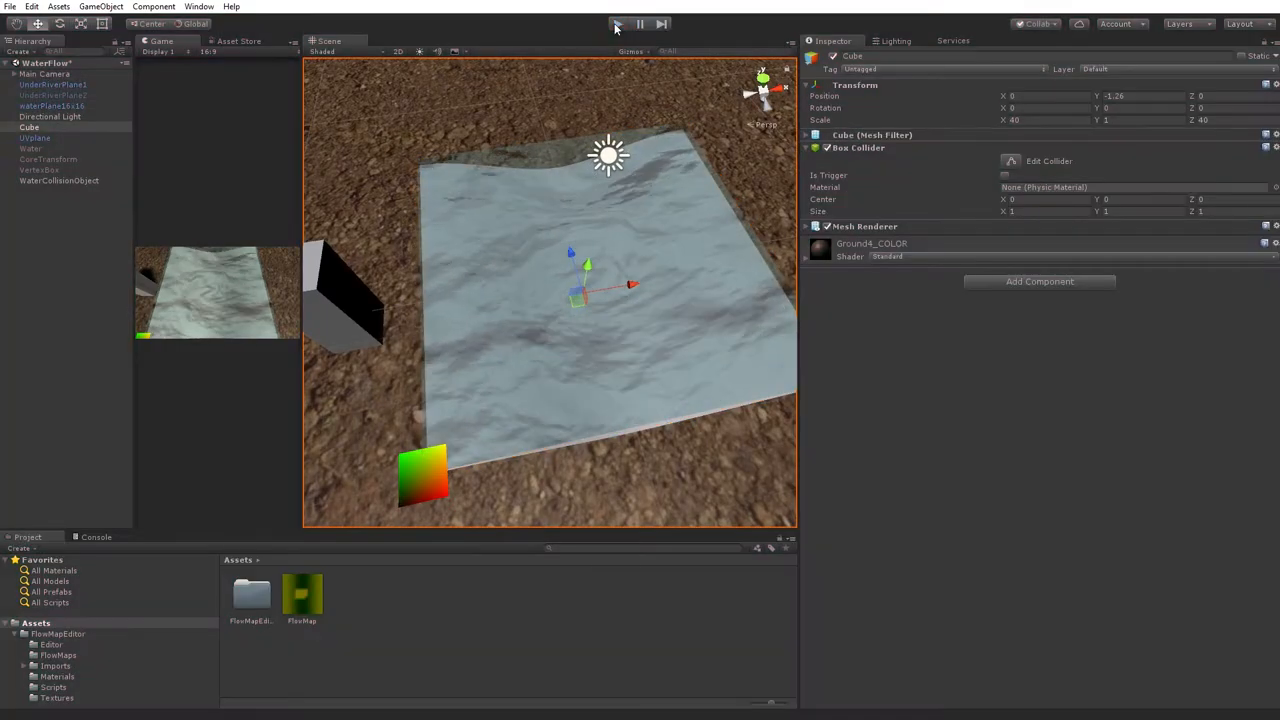
pyautogui.click(616, 24)
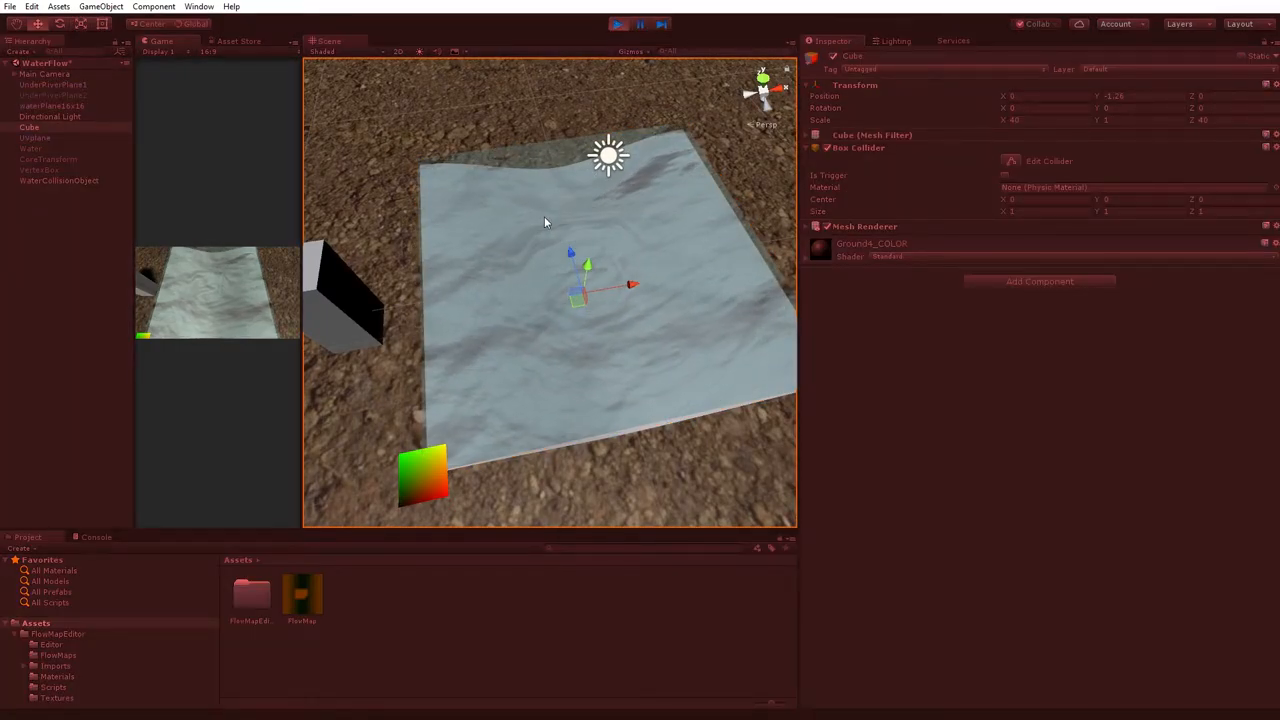
pyautogui.click(52, 106)
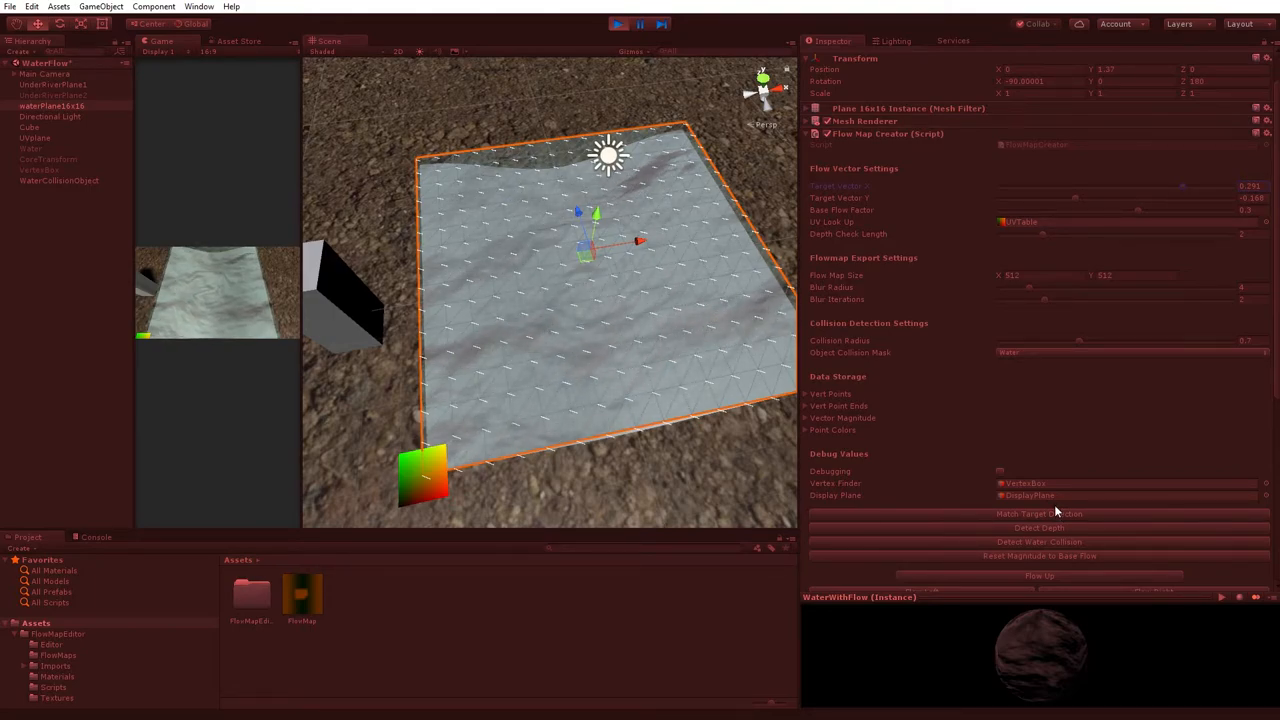
# Use Make Flow Map to write the water plane's flow vectors into the FlowMap texture.
pyautogui.scroll(-3)
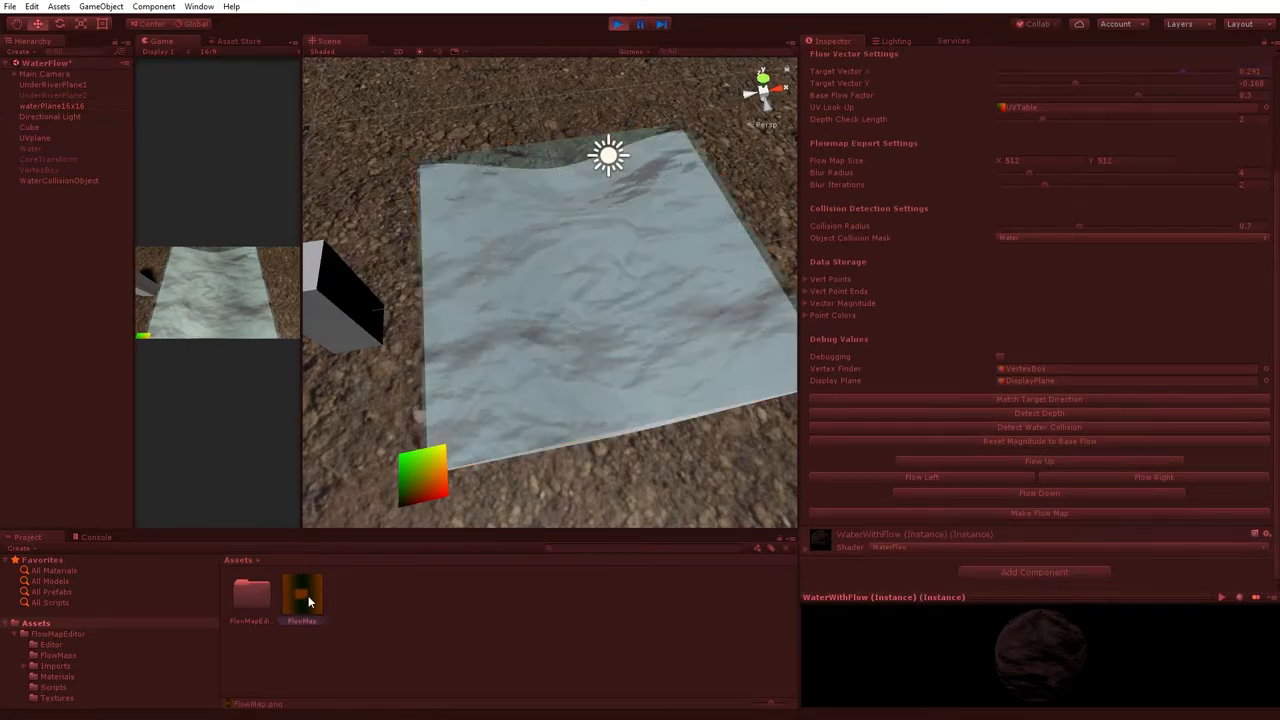
pyautogui.click(302, 592)
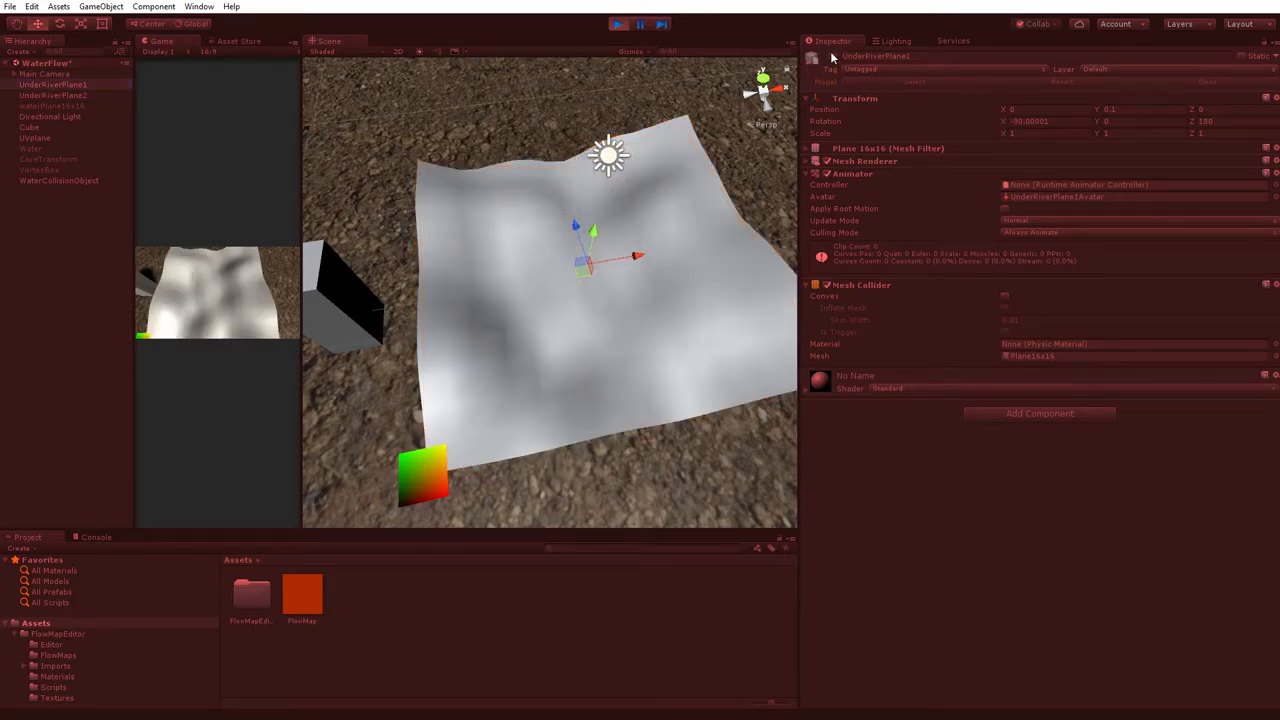
# Inspect UnderRiverPlane, then reselect WaterFlowPlane to show its Flow Map Creator settings.
pyautogui.click(52, 104)
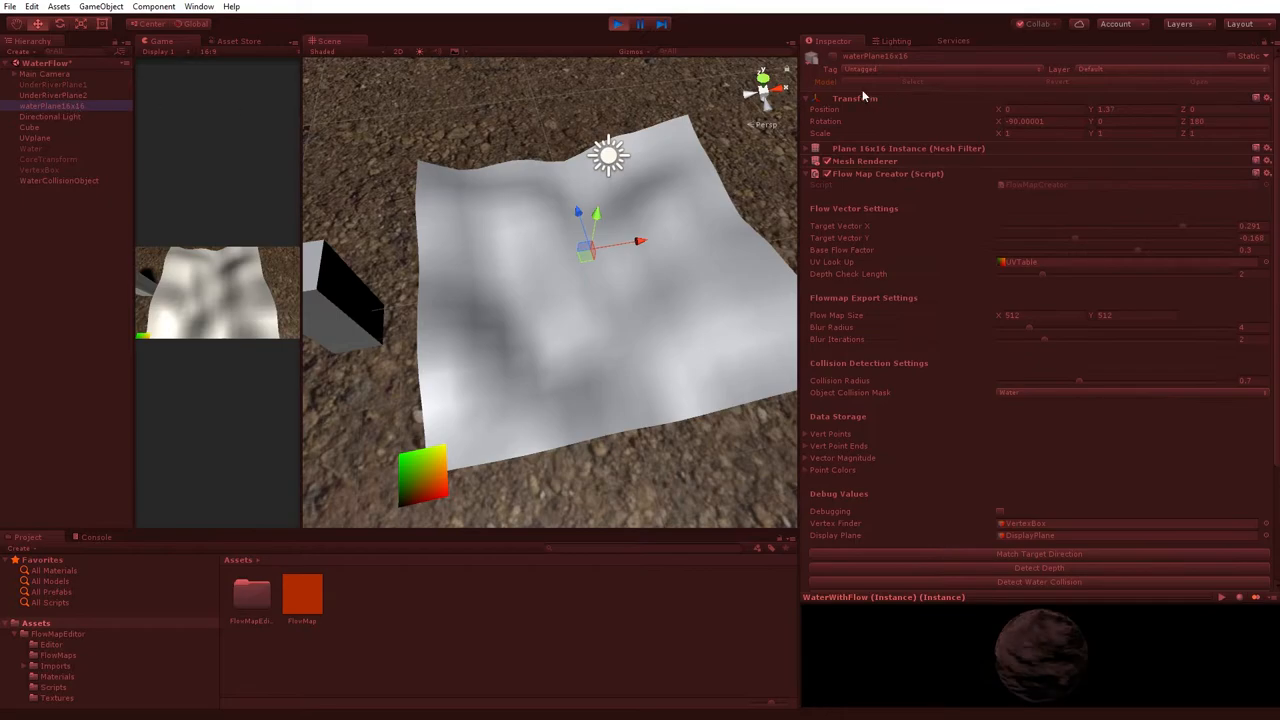
pyautogui.click(52, 104)
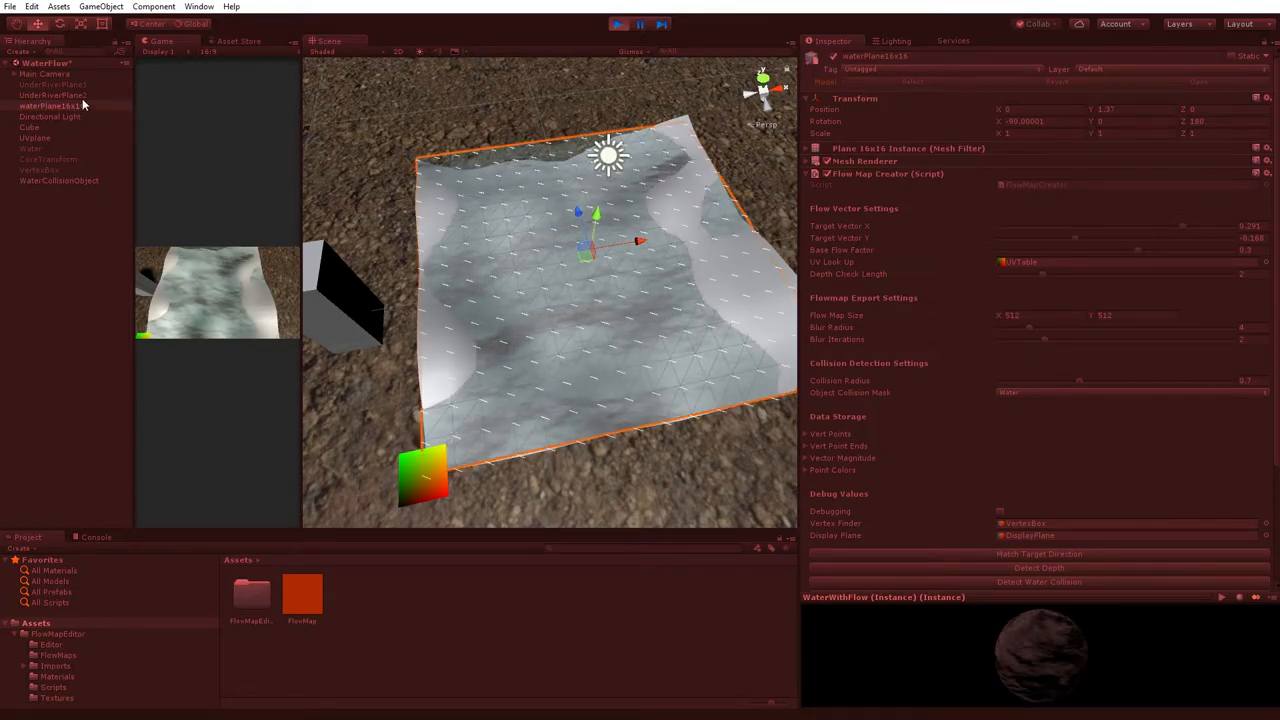
pyautogui.click(52, 84)
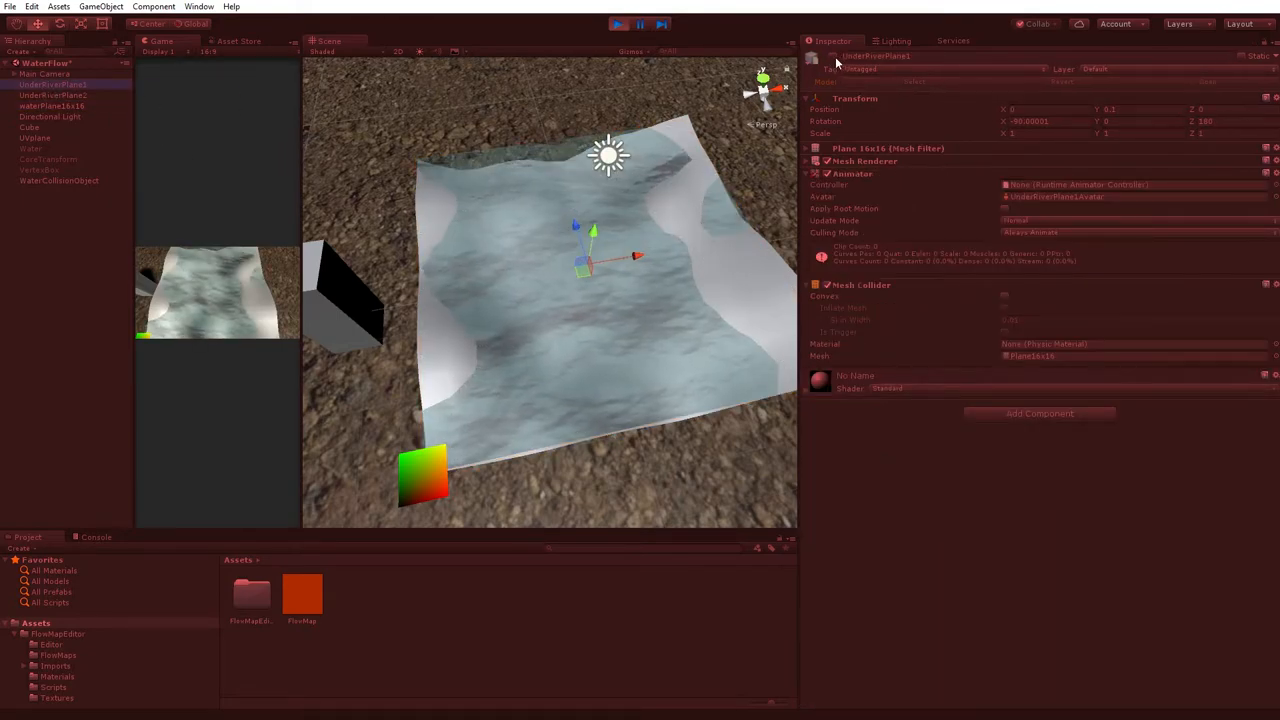
pyautogui.click(52, 96)
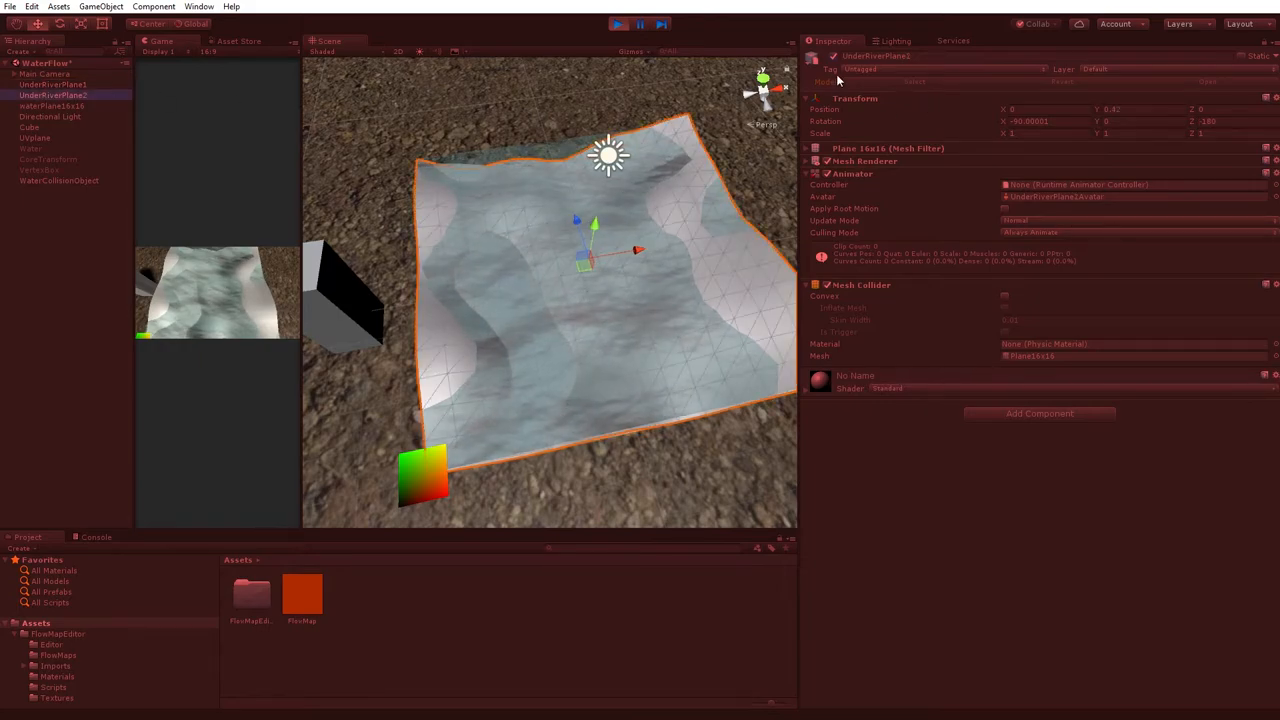
pyautogui.click(50, 106)
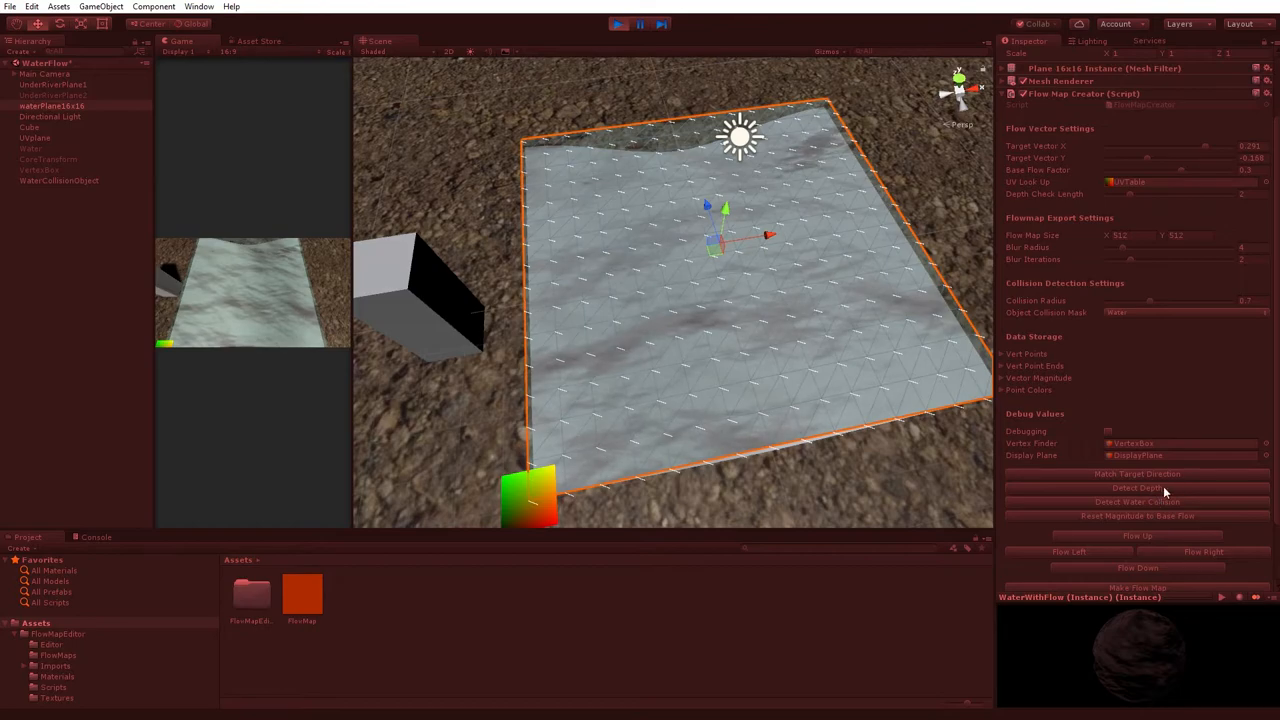
# Regenerate the FlowMap texture as a red gradient and view the updated asset.
pyautogui.click(1136, 488)
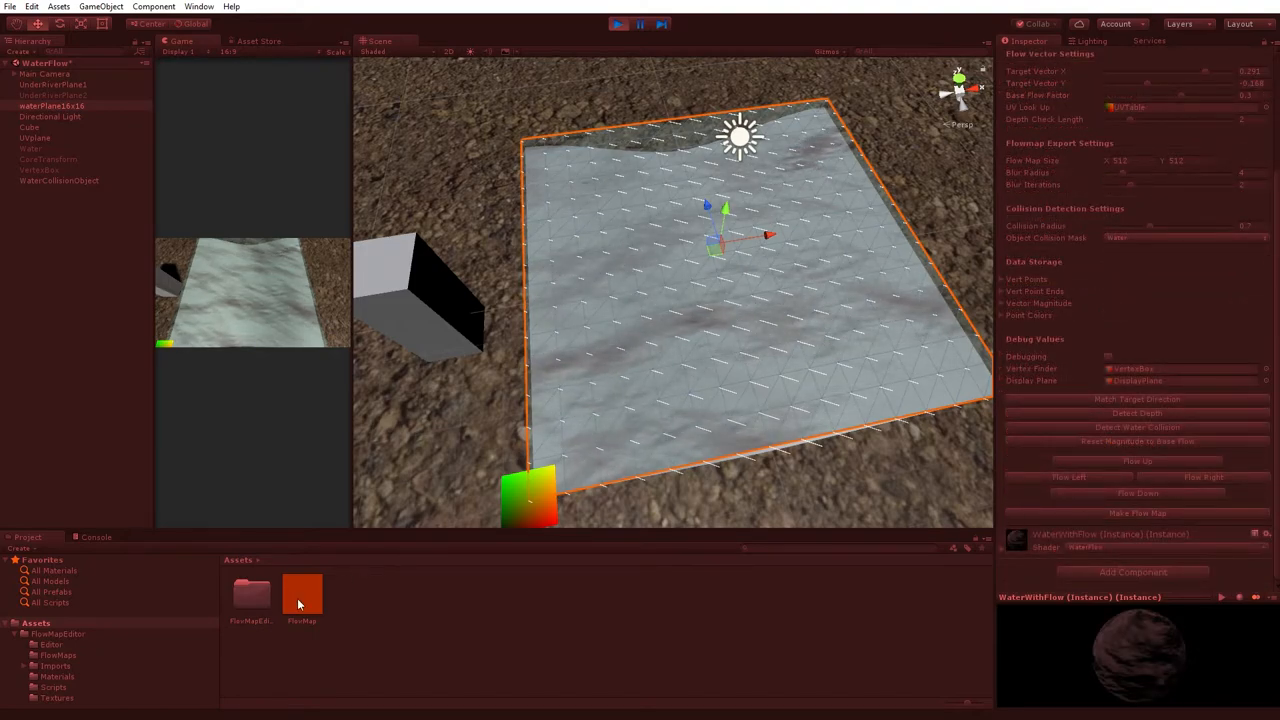
pyautogui.doubleClick(302, 592)
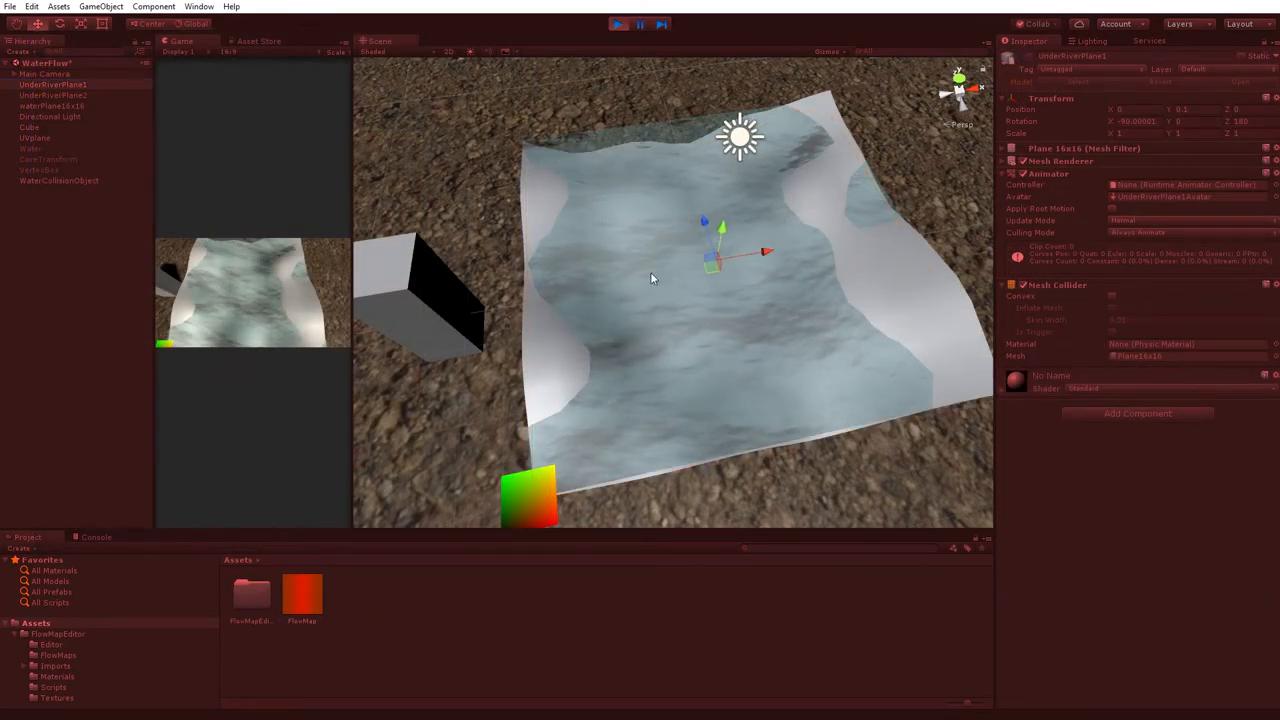
# Apply Detect Depth on WaterFlowPlane so flow lines follow the terrain, then select the Cube.
pyautogui.click(50, 106)
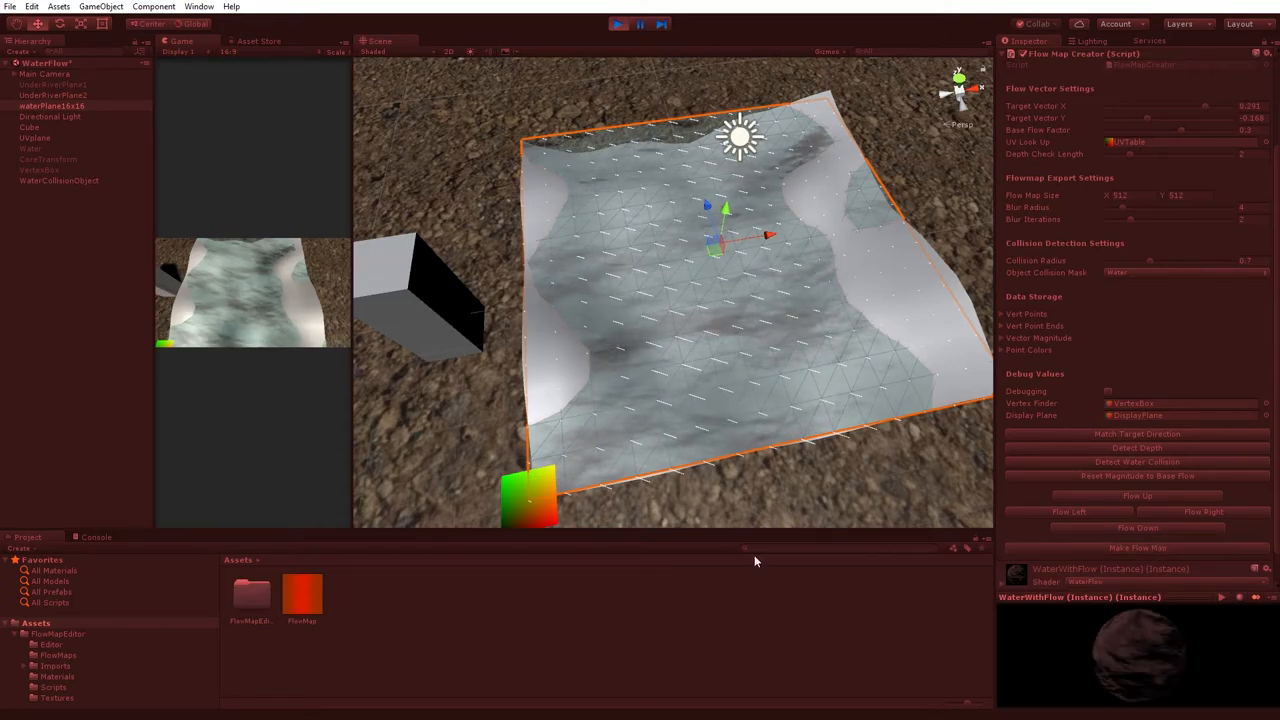
pyautogui.doubleClick(302, 590)
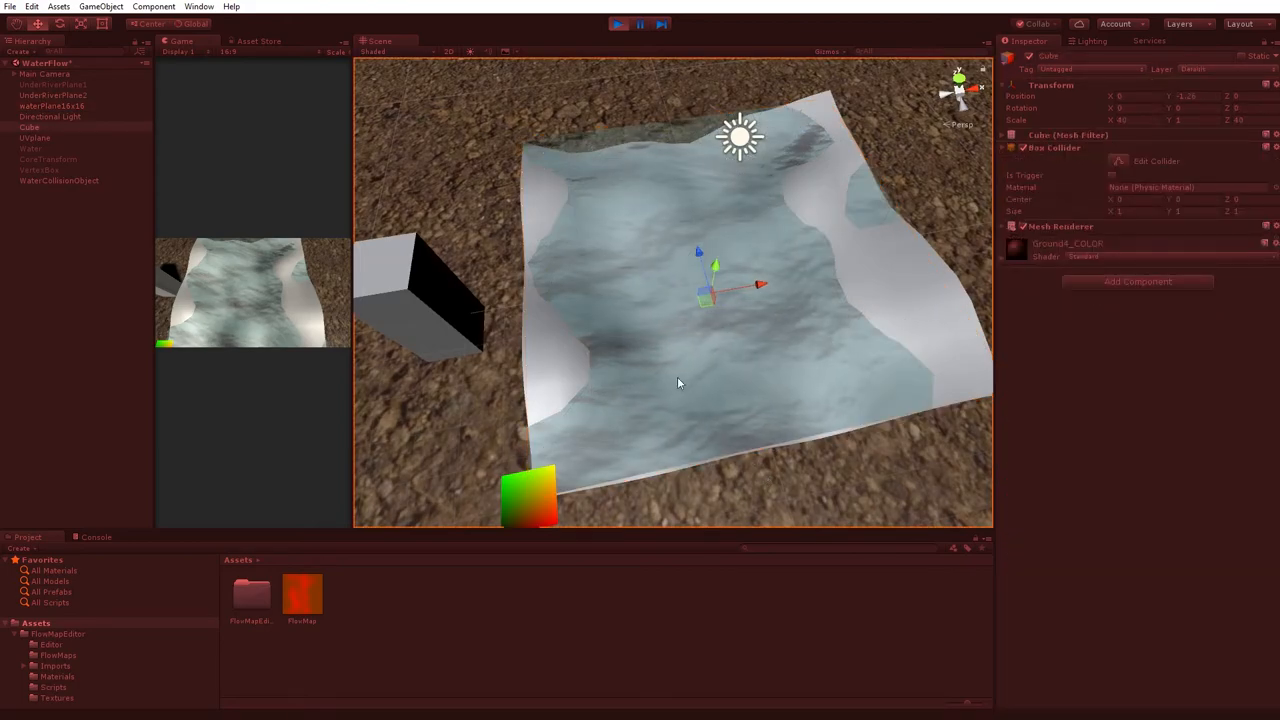
pyautogui.moveTo(710, 384)
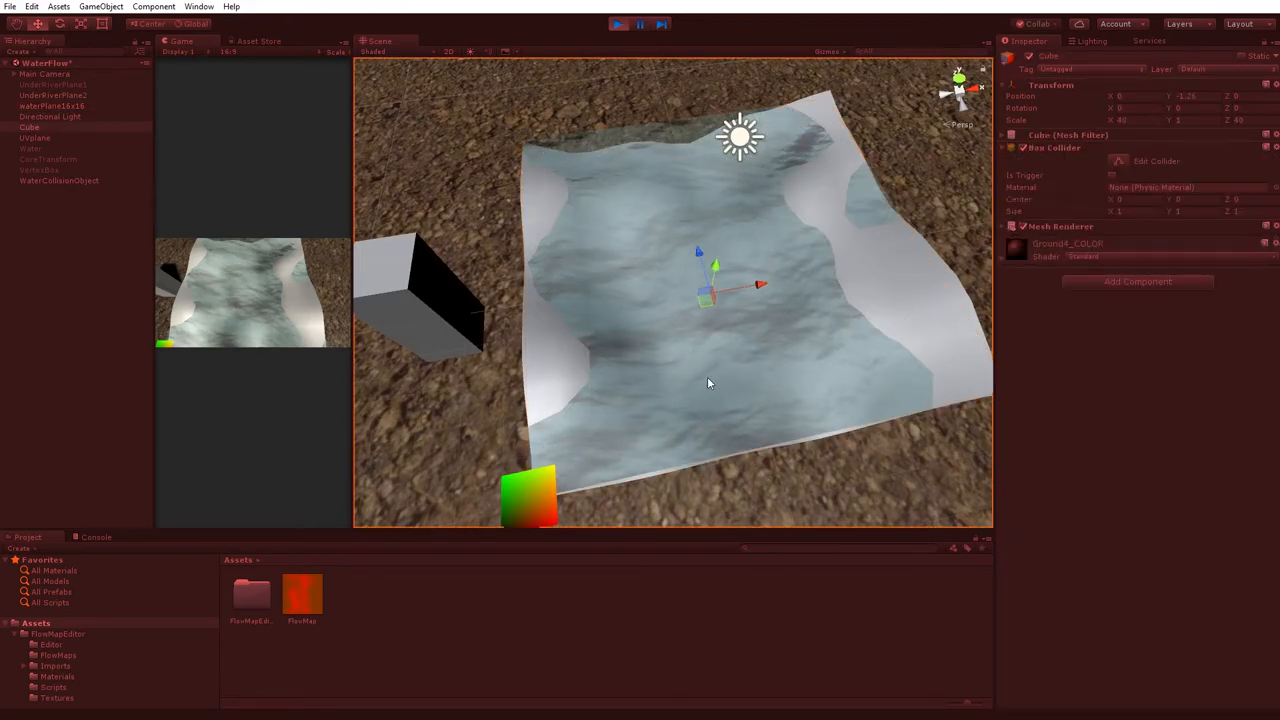
# Position WaterCollisionObject on the water and show the FlowMap texture's import settings.
pyautogui.click(60, 180)
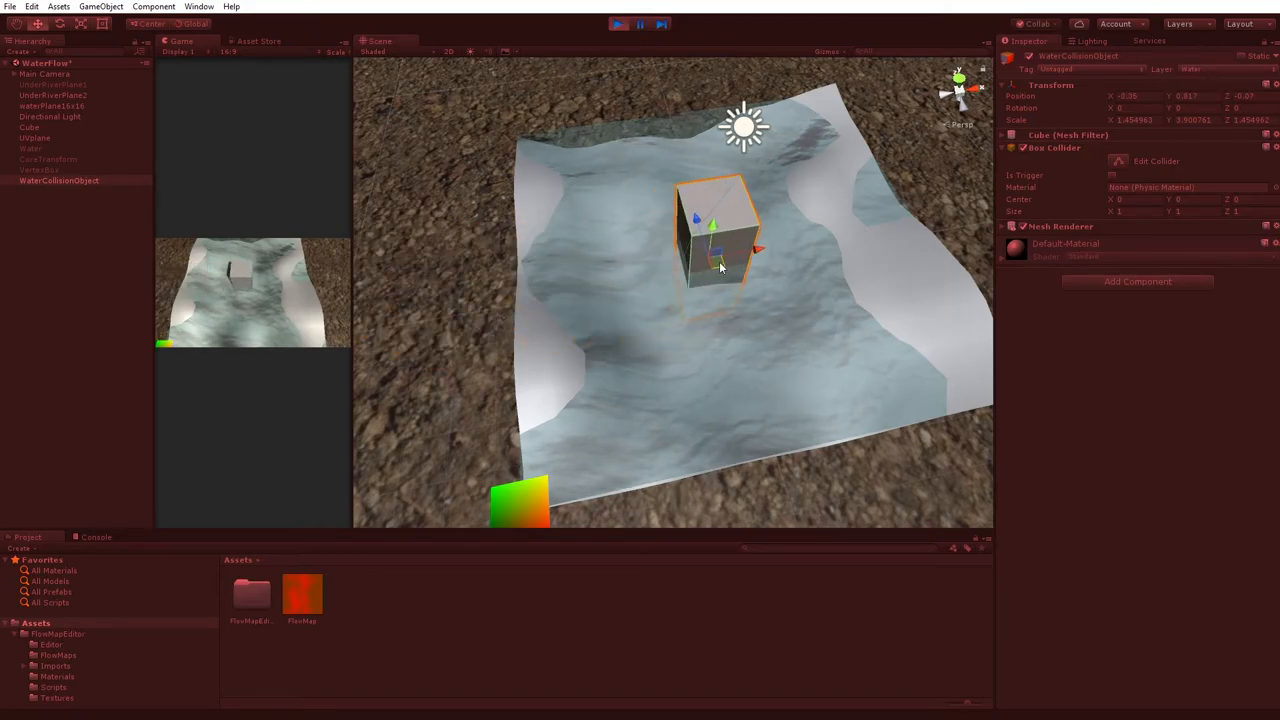
pyautogui.click(48, 106)
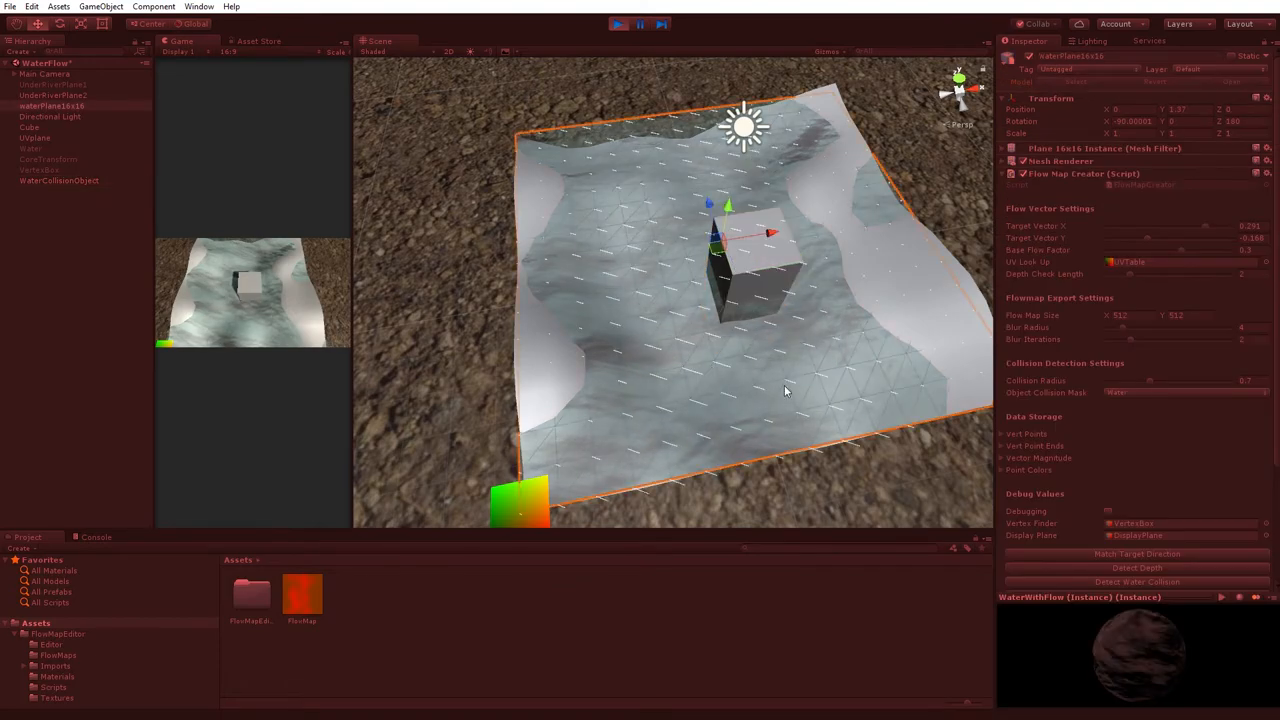
pyautogui.scroll(-3)
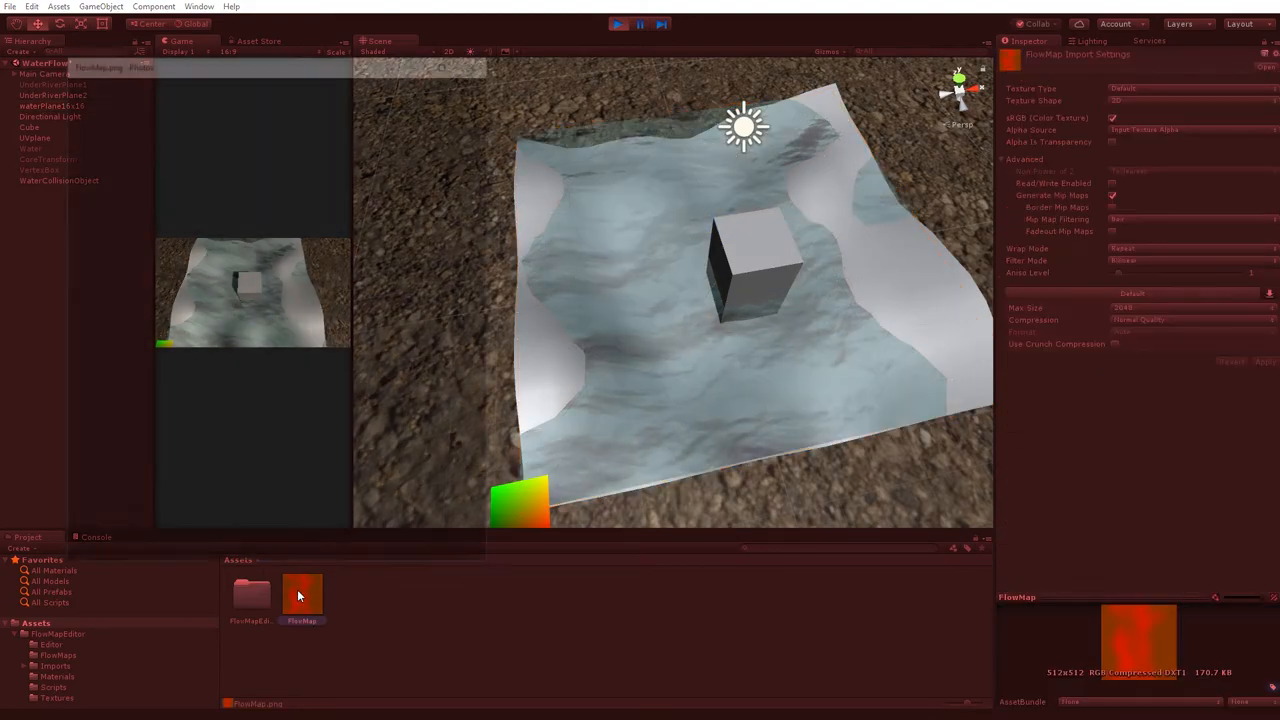
# Rerun Detect Water Collision so flow lines bend around the stretched block, checking UnderRiverPlane and WaterFlowPlane.
pyautogui.doubleClick(300, 592)
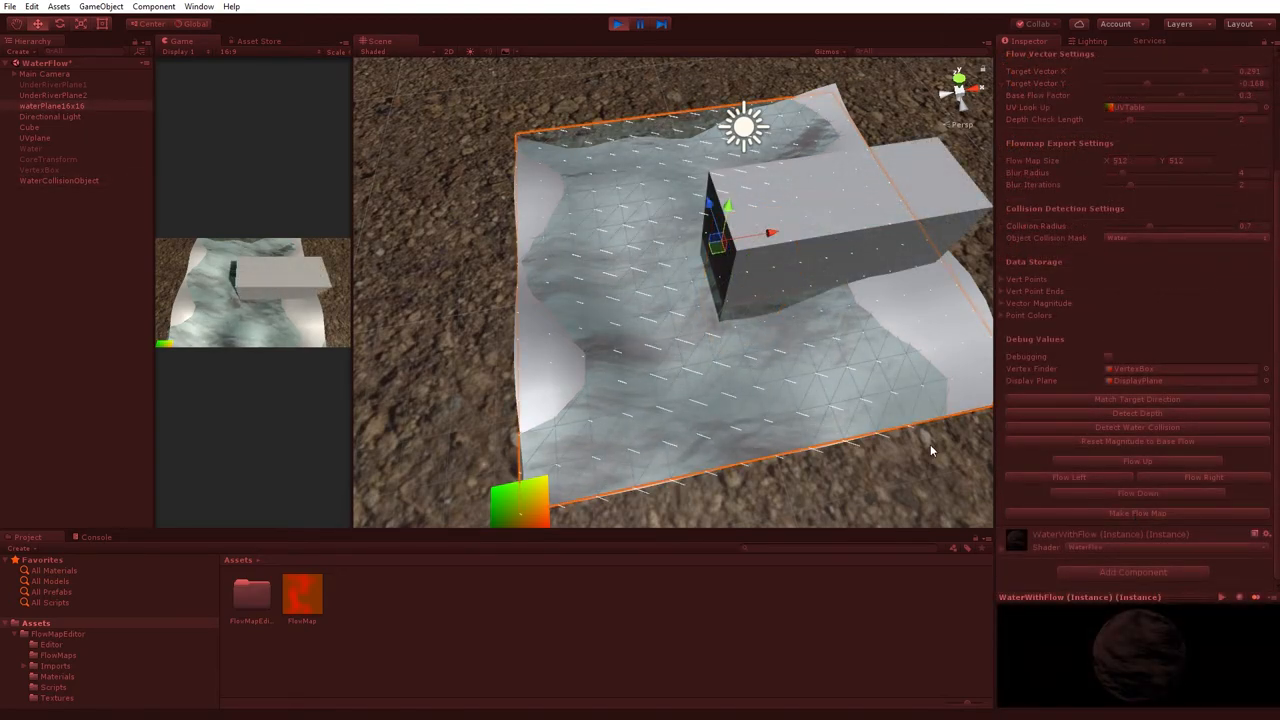
pyautogui.doubleClick(302, 596)
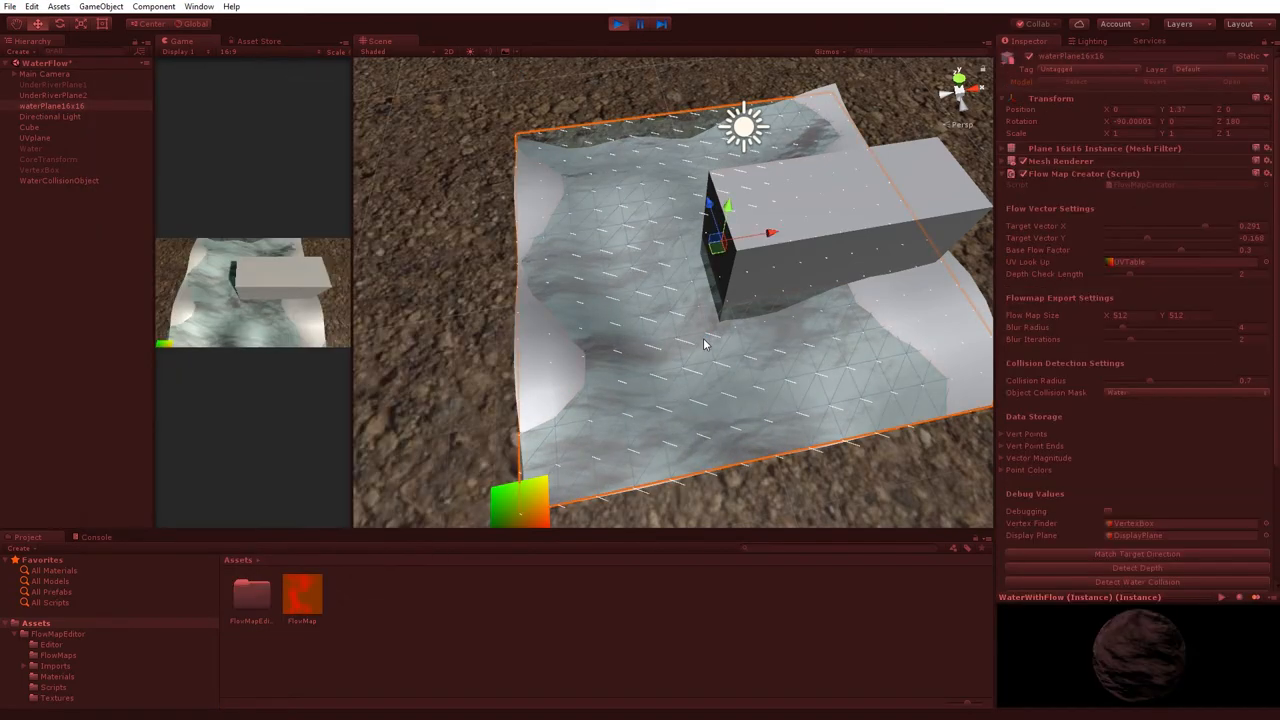
pyautogui.click(52, 96)
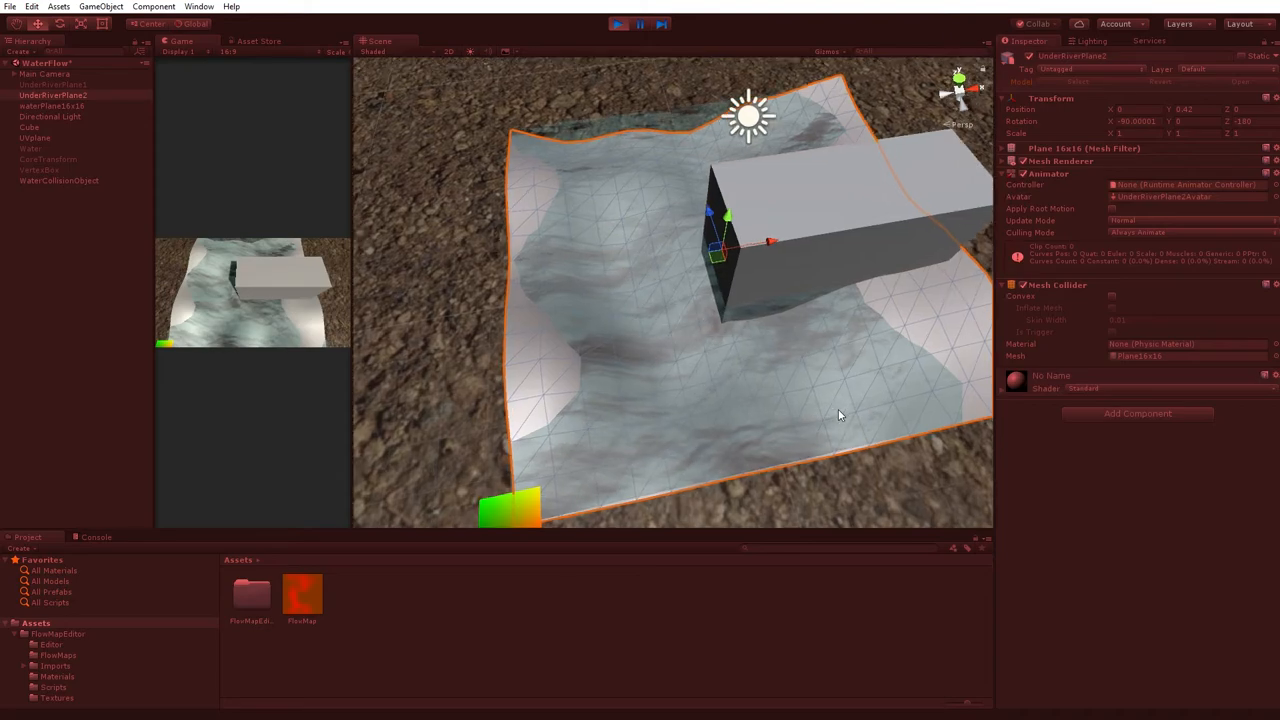
pyautogui.click(52, 106)
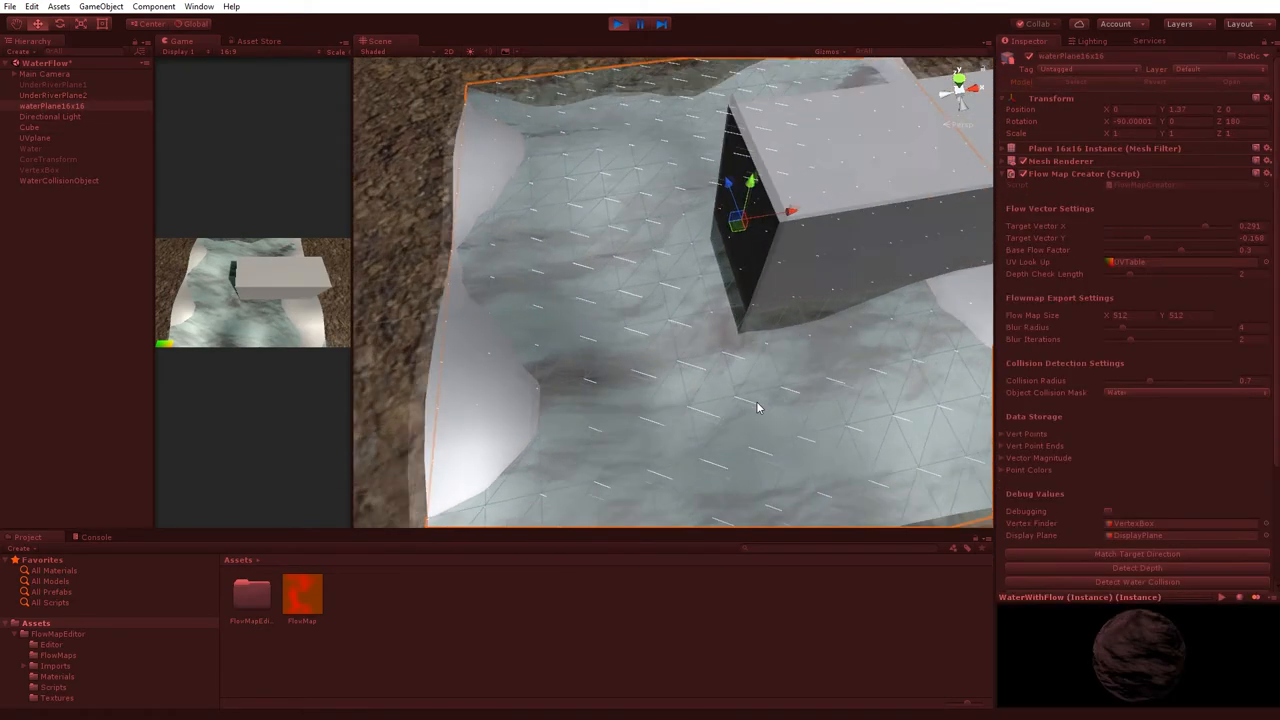